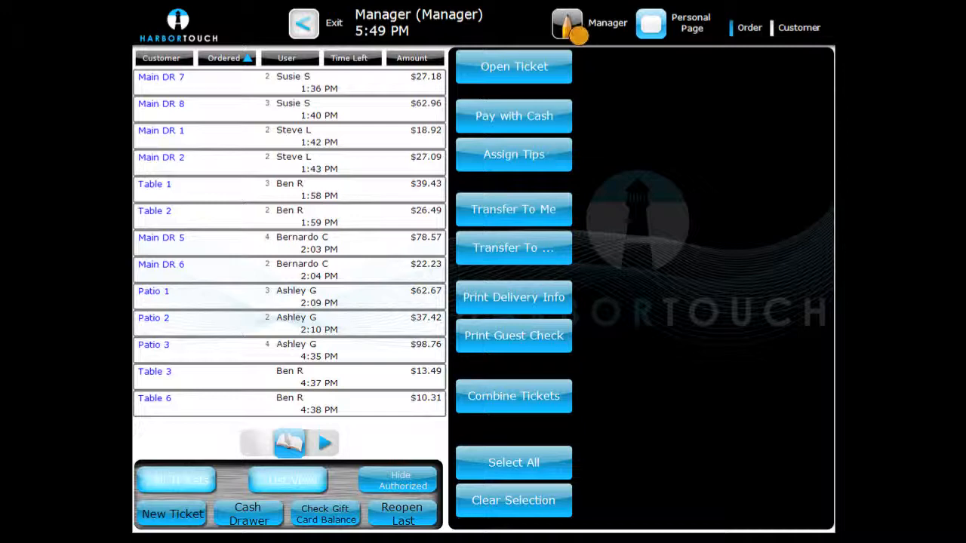
Bring up the manager back-office menu from the open tickets screen
click(607, 22)
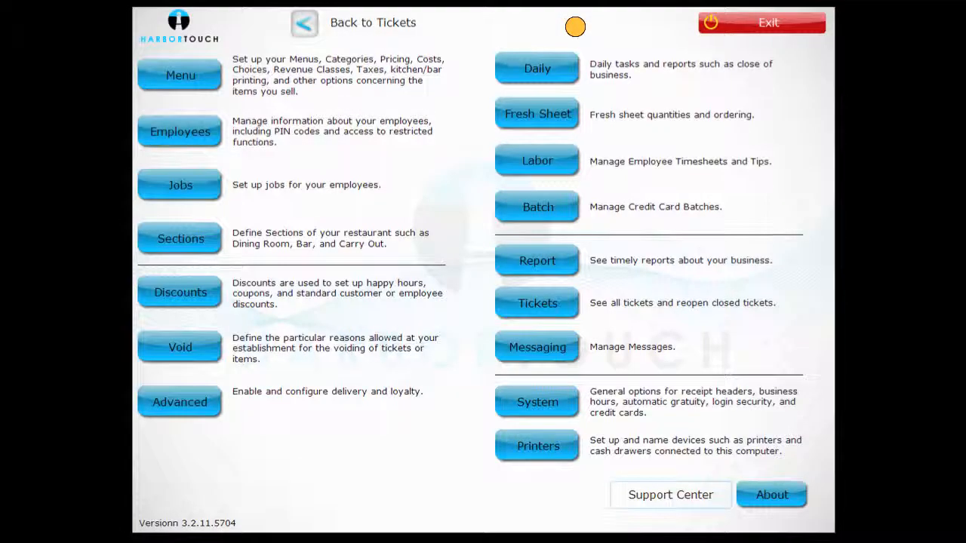
mouse_move(561, 159)
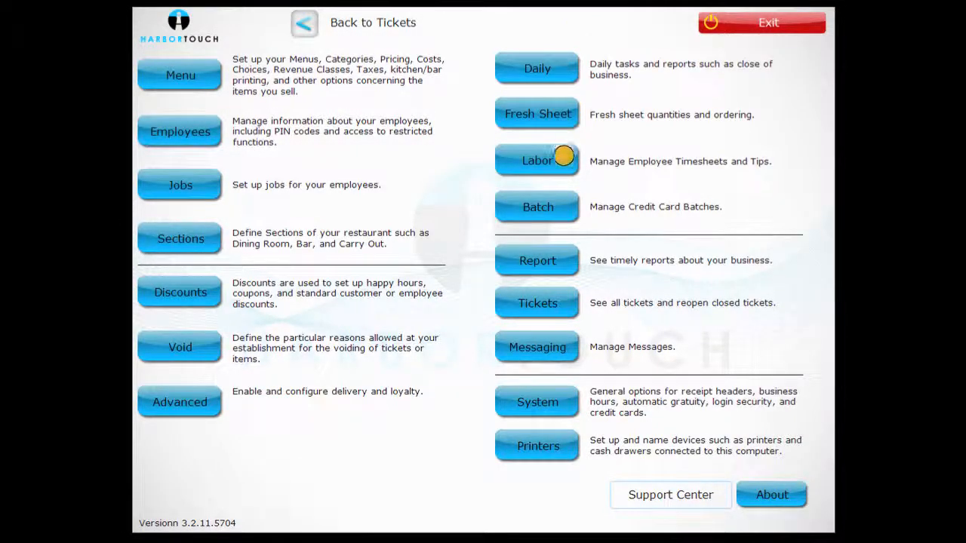
Open Labor Management listing worked shifts and employees clocked in
click(537, 160)
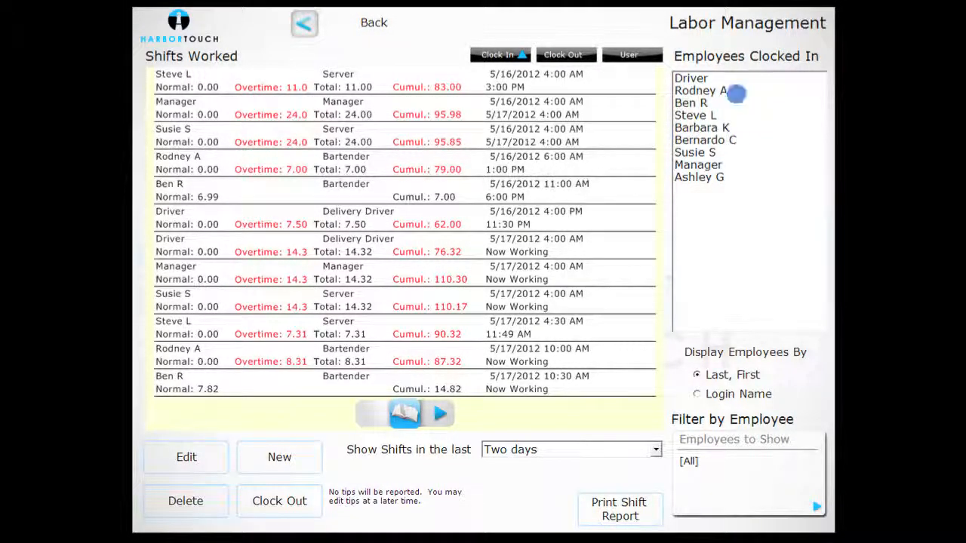
click(700, 90)
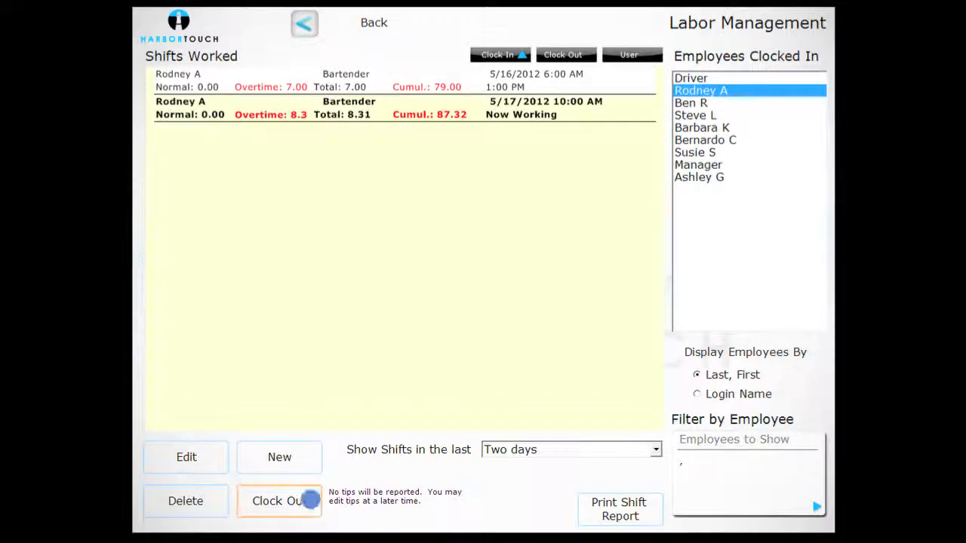
click(279, 501)
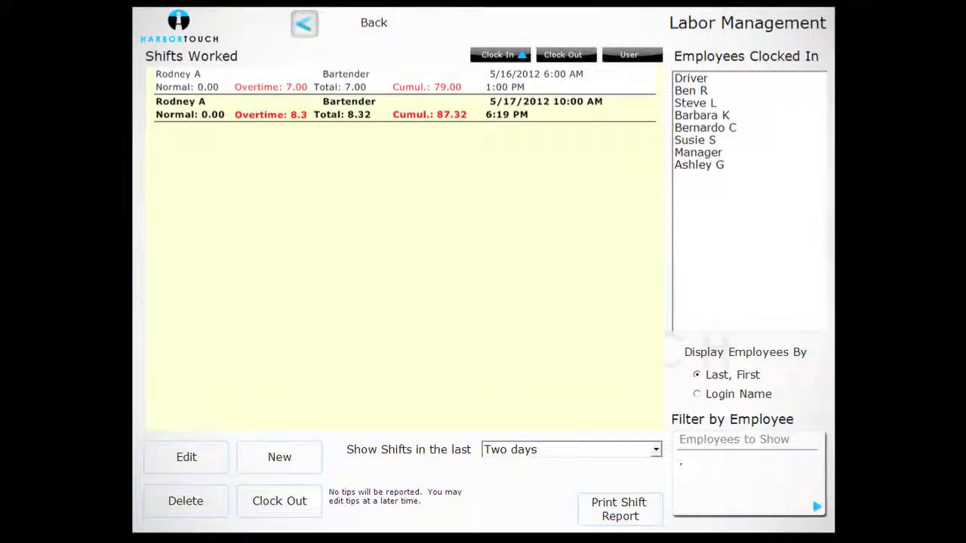